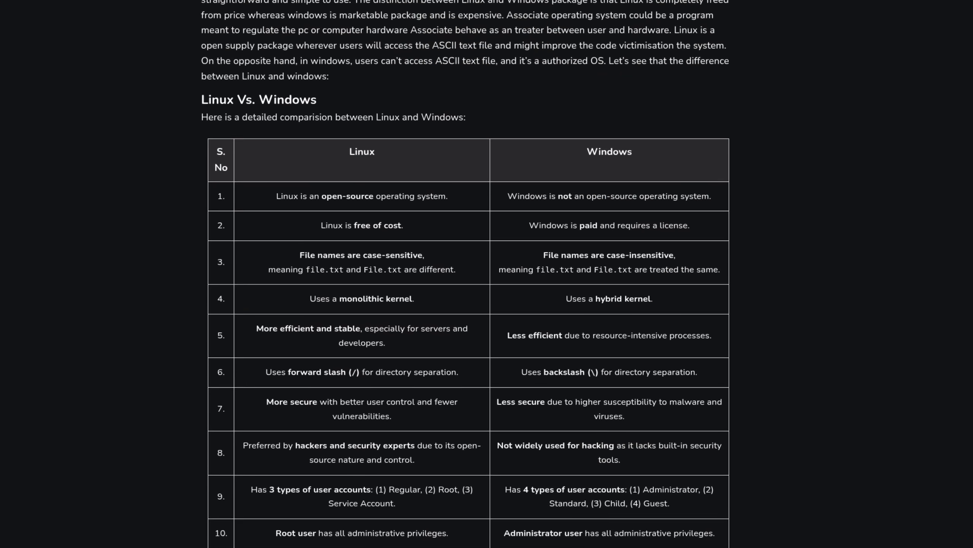
Step: Scroll the Linux vs Windows article, then view the ThinkPad L13 Gen 4's two models
scroll(down, 3)
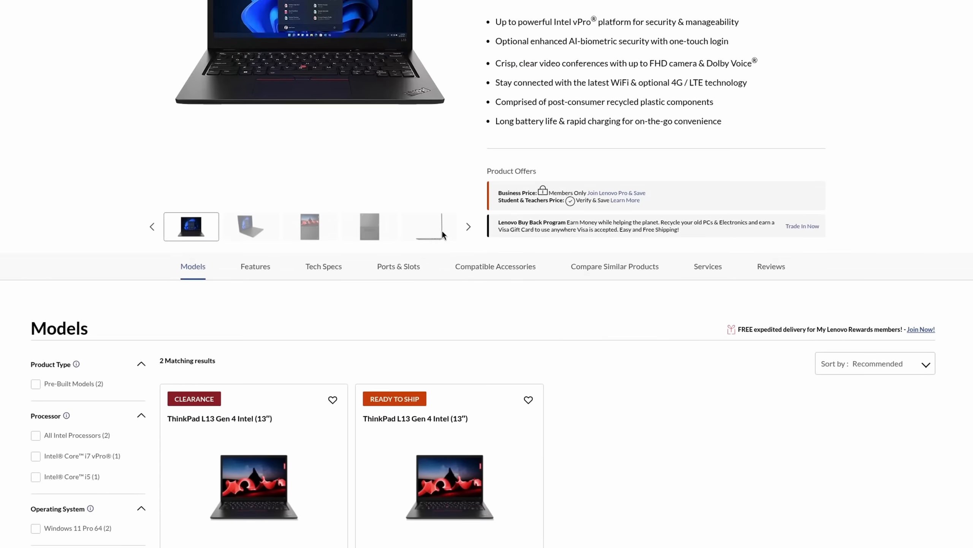
Step: Scroll through the 'Audio not working Fedora 42 Preview' thread and its comments
scroll(down, 3)
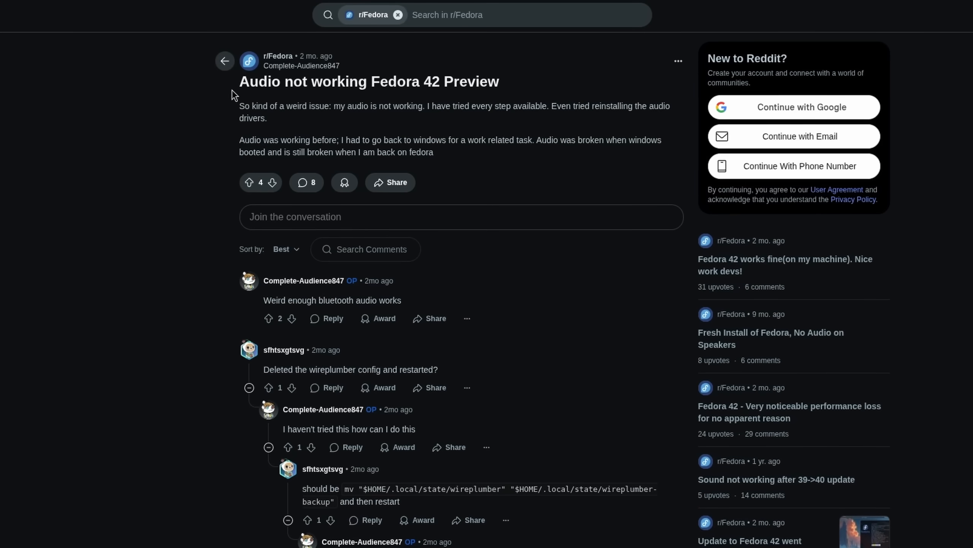
double_click(301, 81)
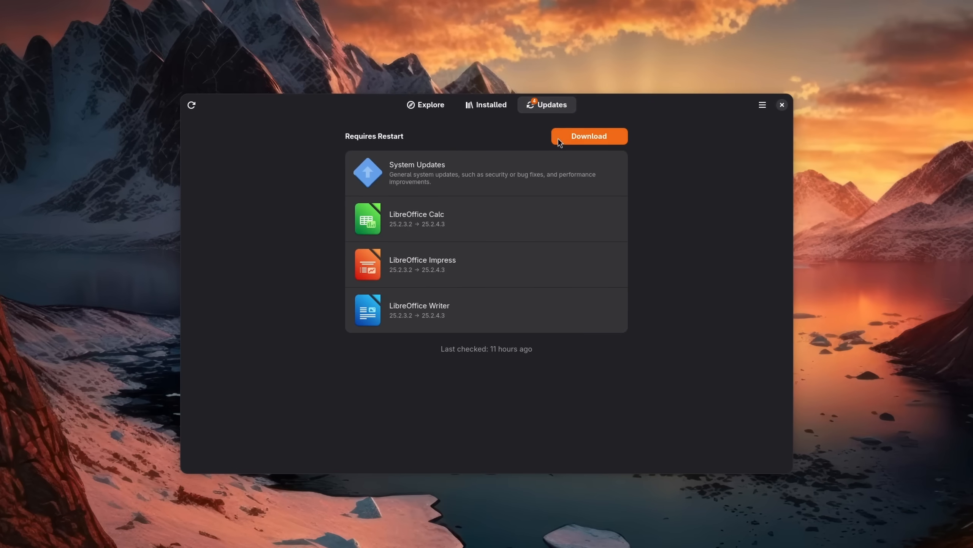
Step: Show the pending system update and three LibreOffice updates in GNOME Software's Updates
click(589, 136)
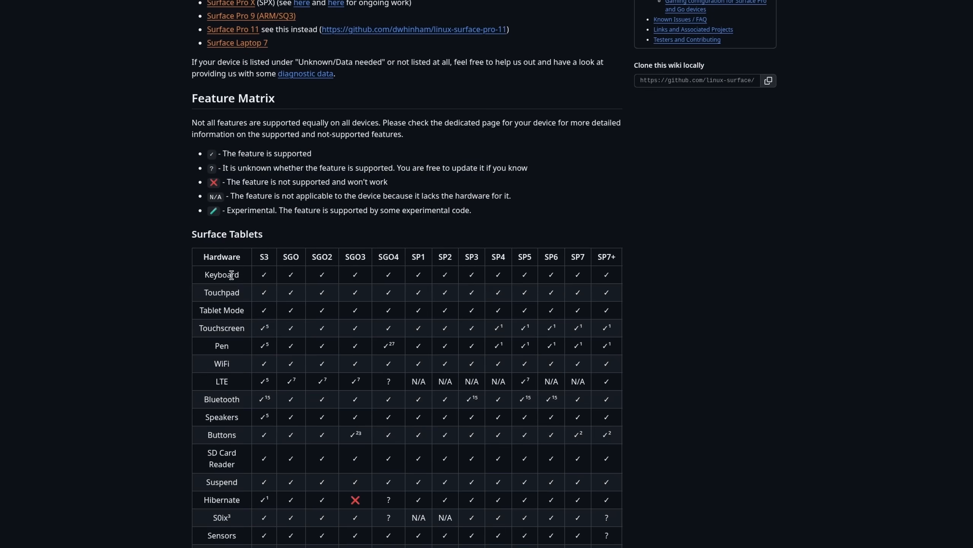
Step: Scroll the linux-surface wiki down to the Surface tablet Feature Matrix table
scroll(down, 3)
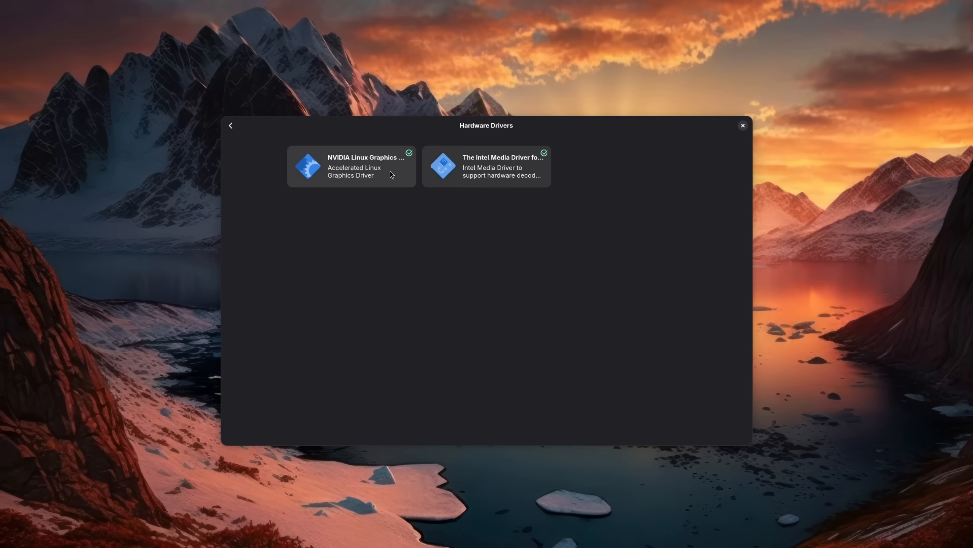
Step: Check the installed NVIDIA and Intel media drivers, then view TUXEDO System Firmware properties
click(353, 171)
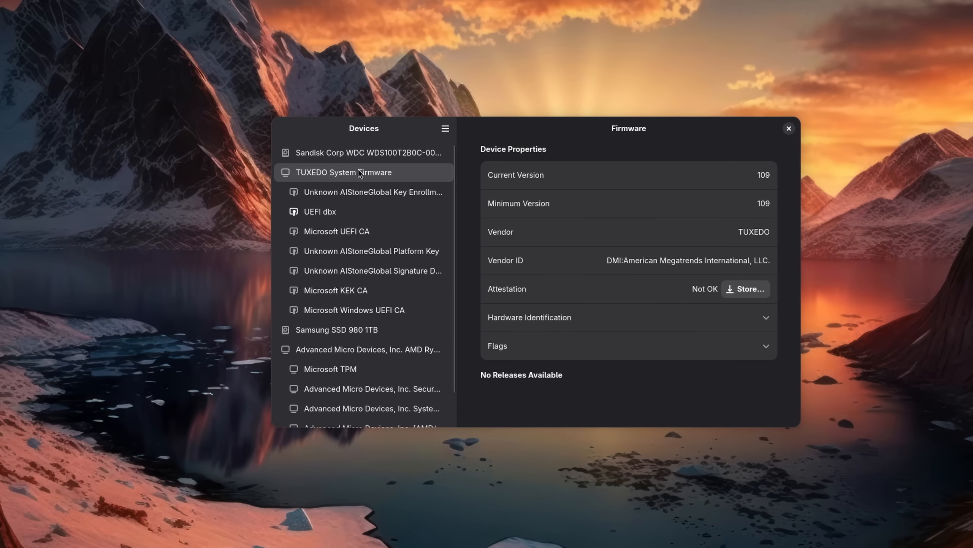
click(350, 193)
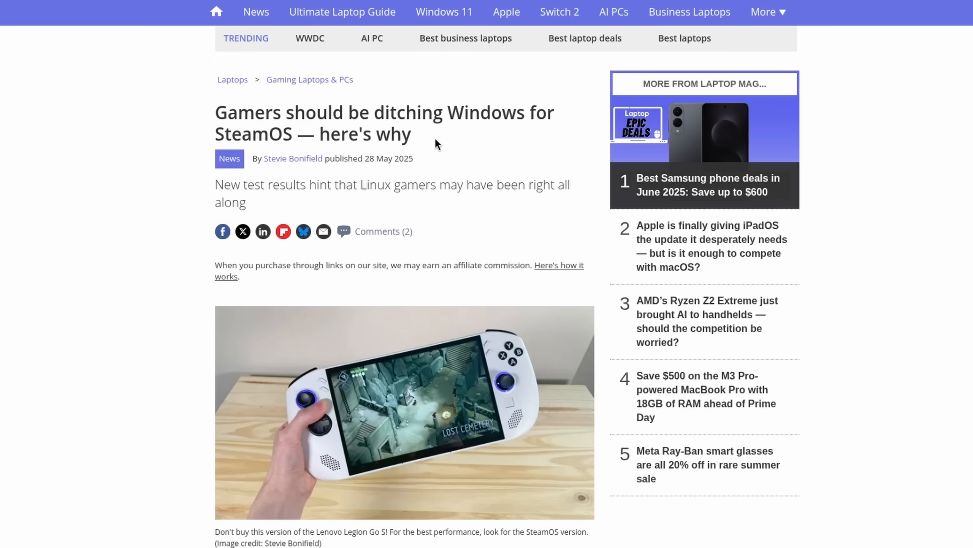
Step: Scroll the Laptop Mag SteamOS article, then bring up the System76 Lemur Pro page
scroll(down, 3)
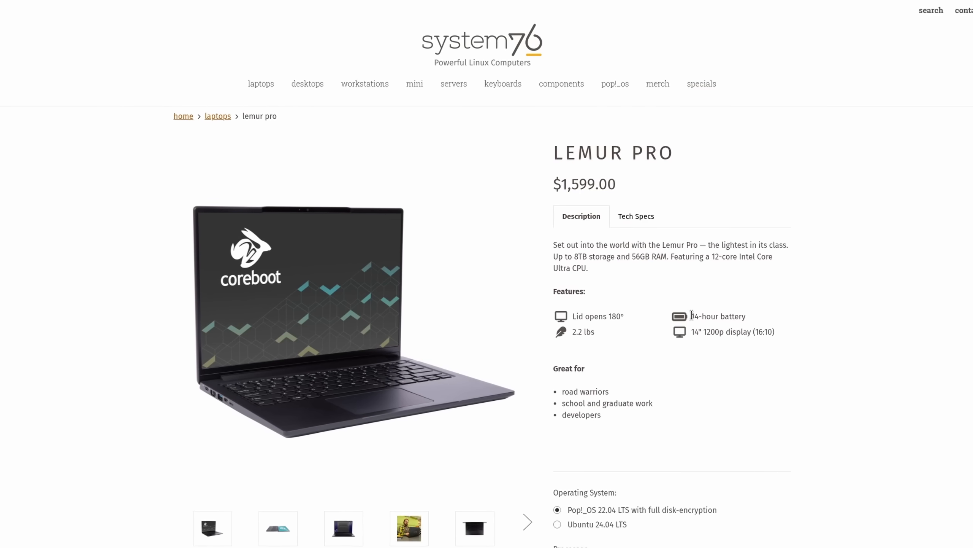
double_click(719, 317)
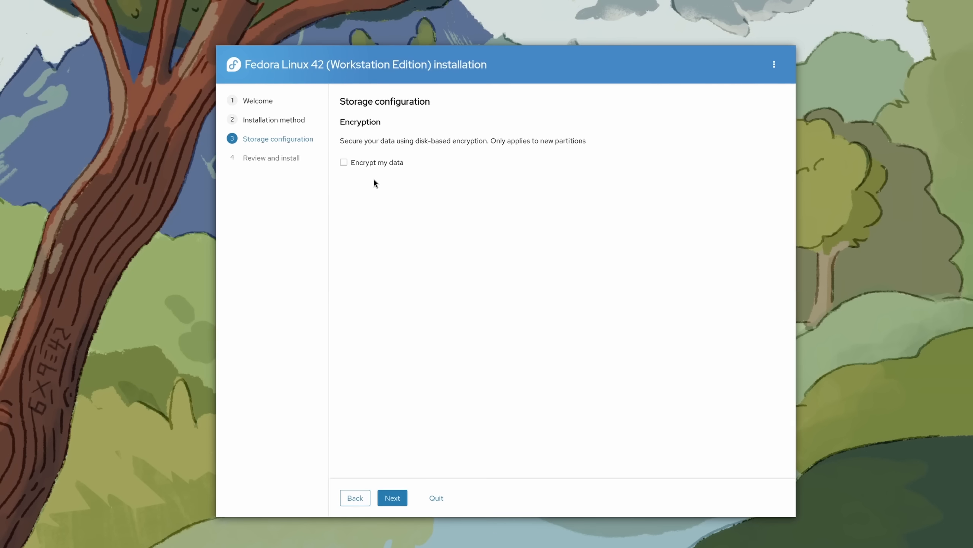
Step: Tick 'Encrypt my data' and enter a passphrase for the new partitions
click(343, 163)
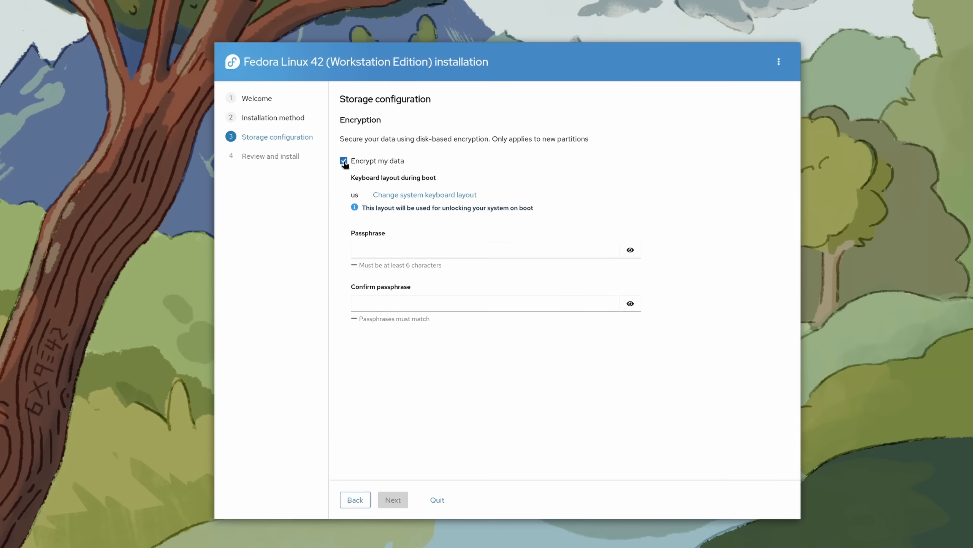
text(•••)
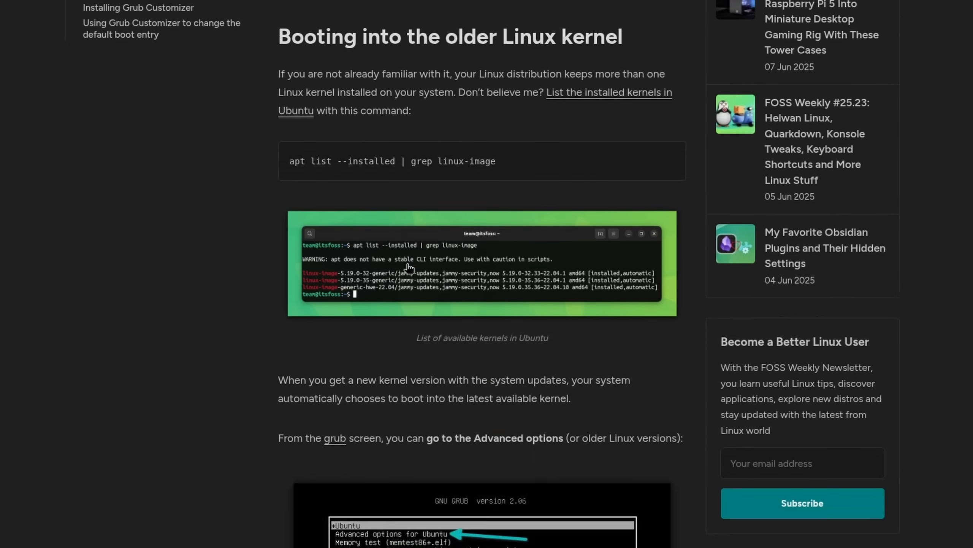
Step: Scroll the Microsoft backup guide down to its File History and System Protection sections
scroll(down, 3)
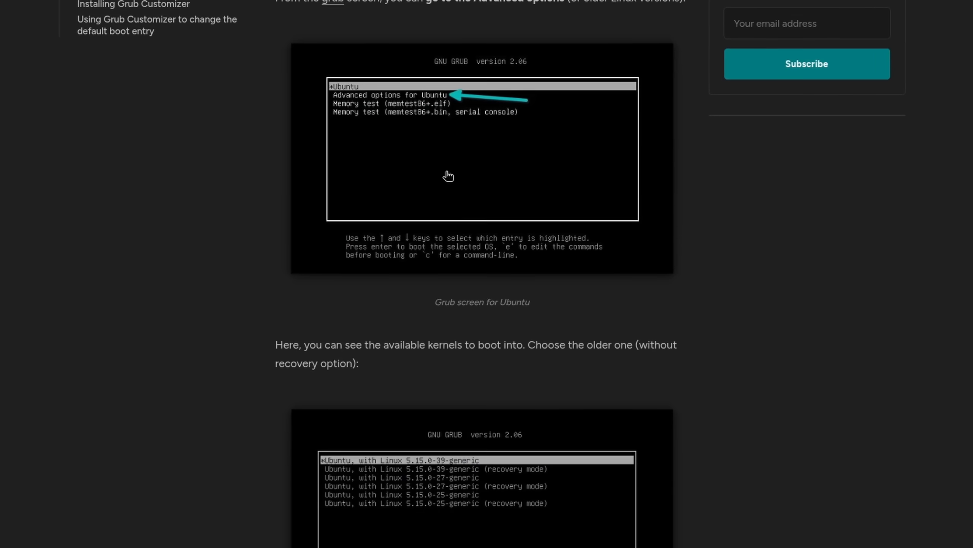
scroll(down, 3)
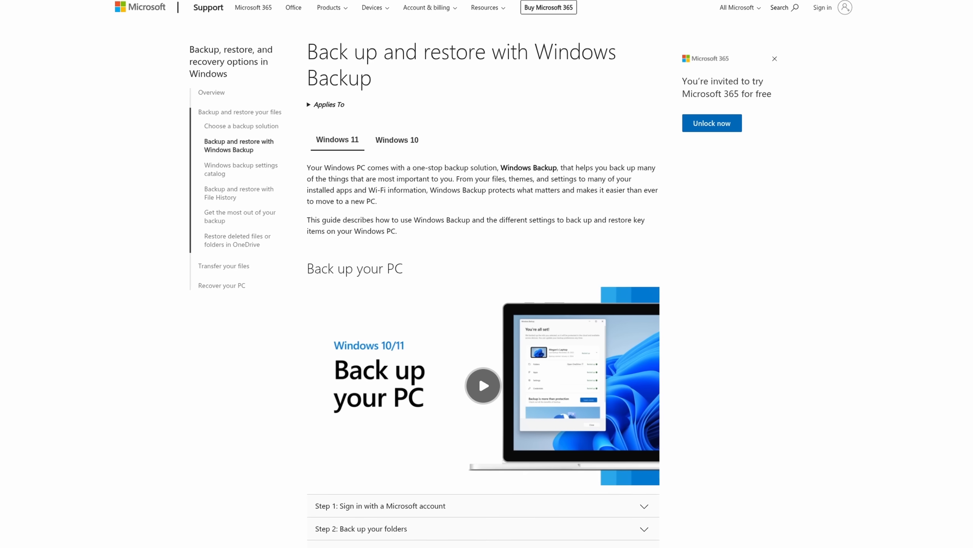
scroll(down, 3)
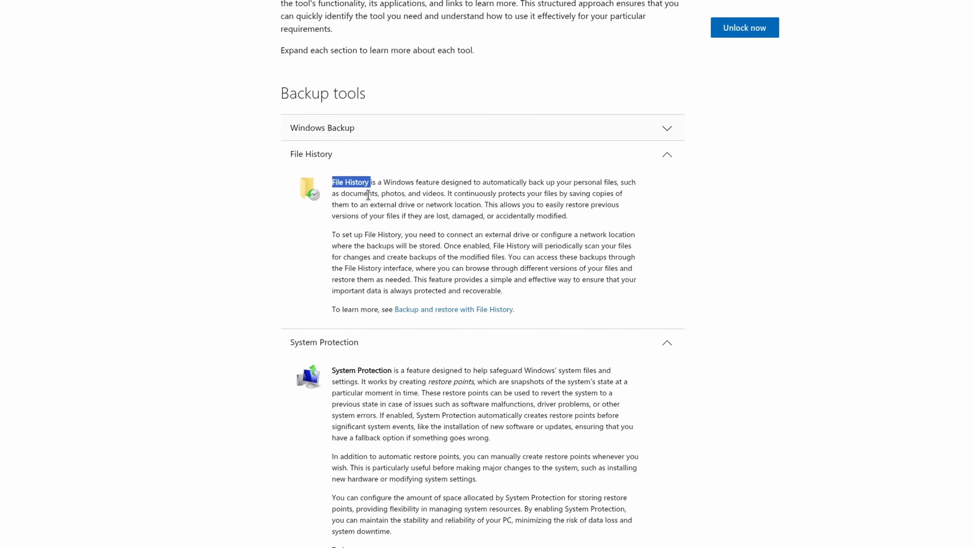
scroll(down, 3)
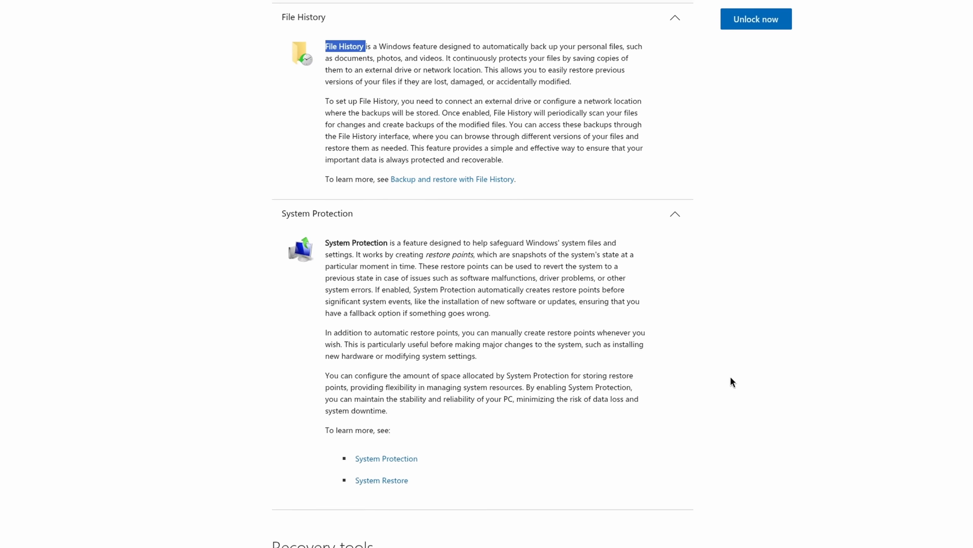
scroll(up, 3)
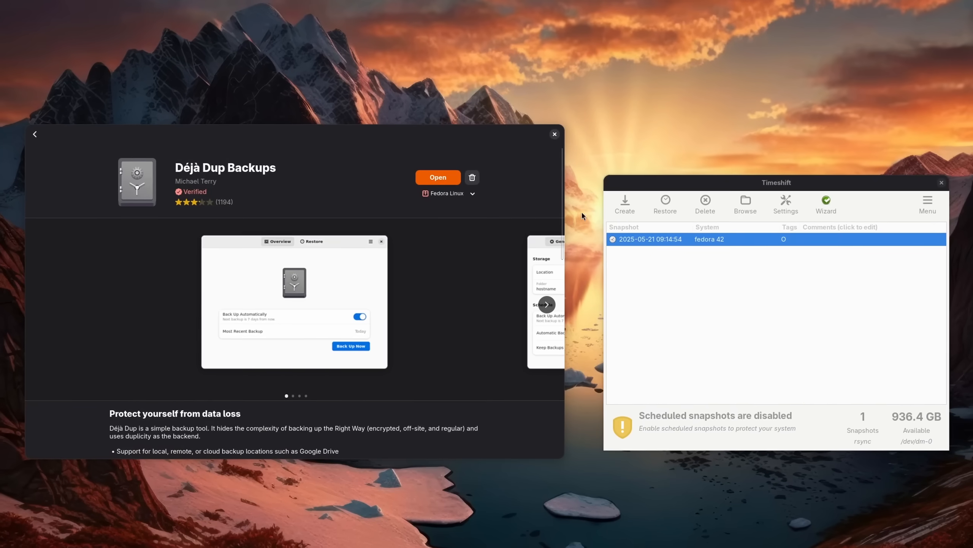
Step: Launch Déjà Dup Backups from GNOME Software to begin the backup setup
click(438, 177)
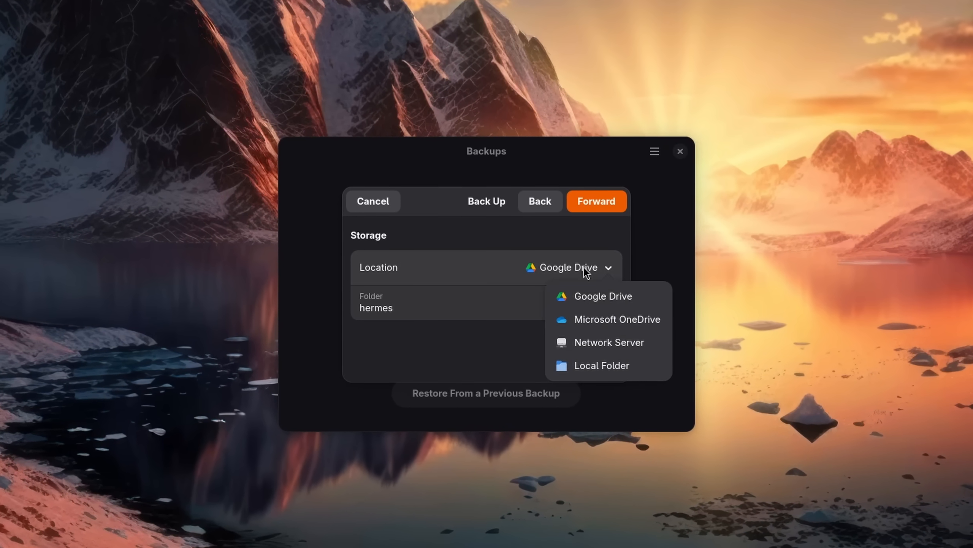
mouse_move(597, 356)
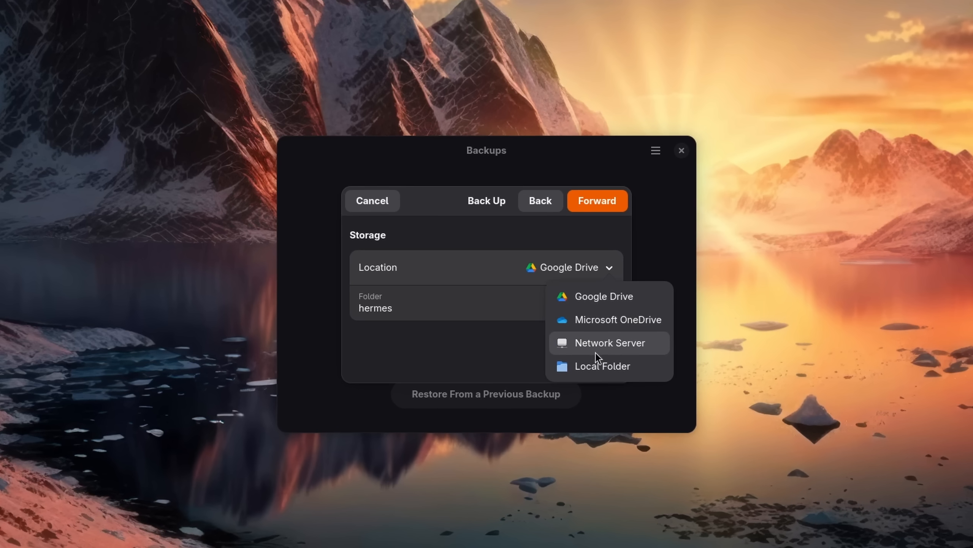
mouse_move(611, 329)
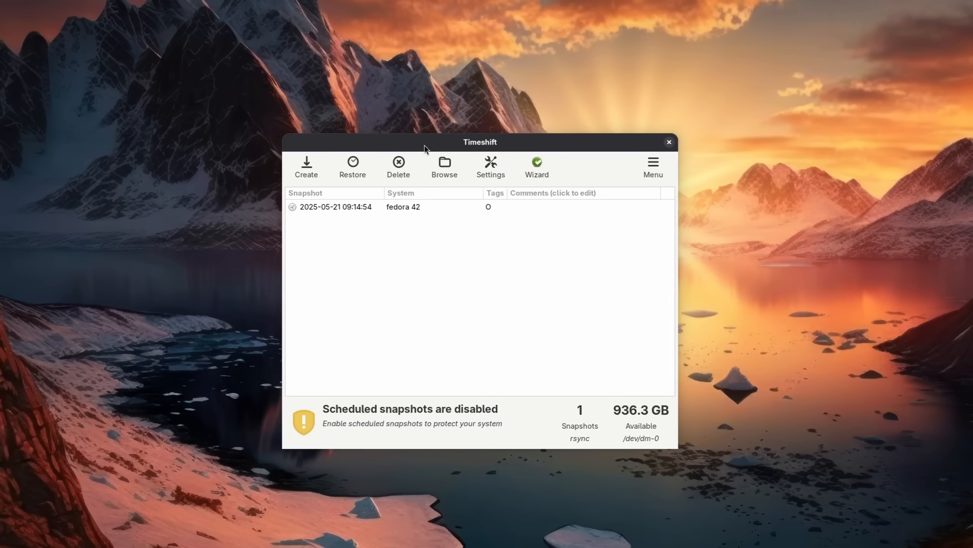
Step: Review Timeshift's Users, Type (RSYNC) and Schedule settings tabs
click(306, 166)
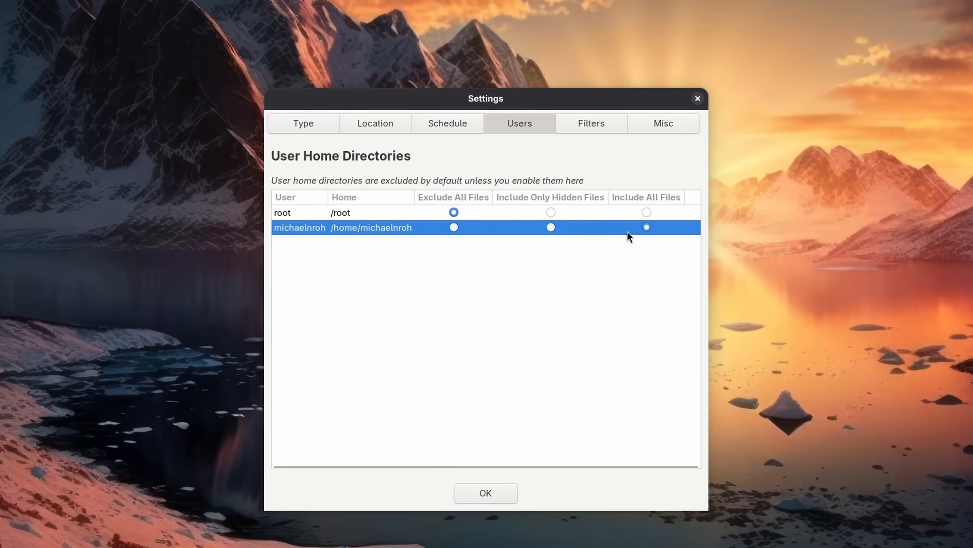
click(303, 123)
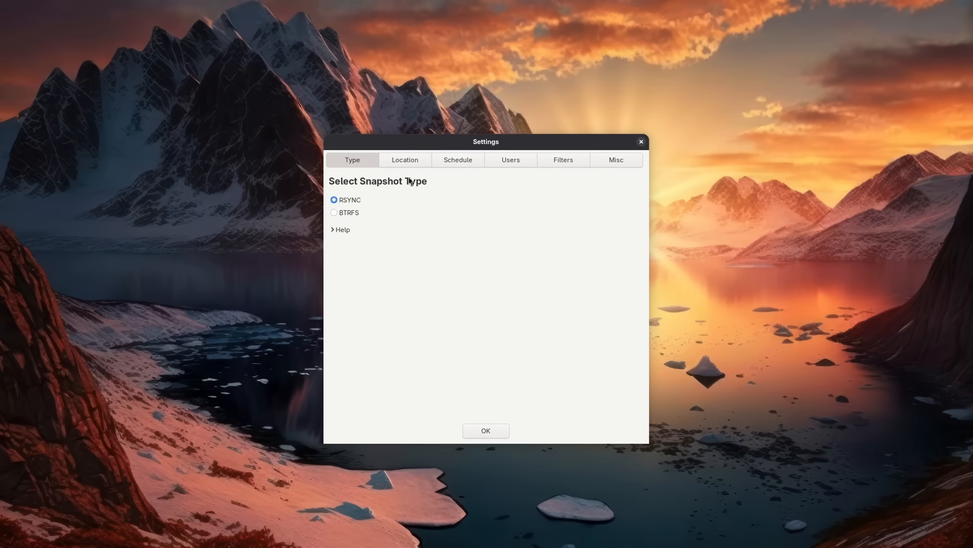
click(458, 160)
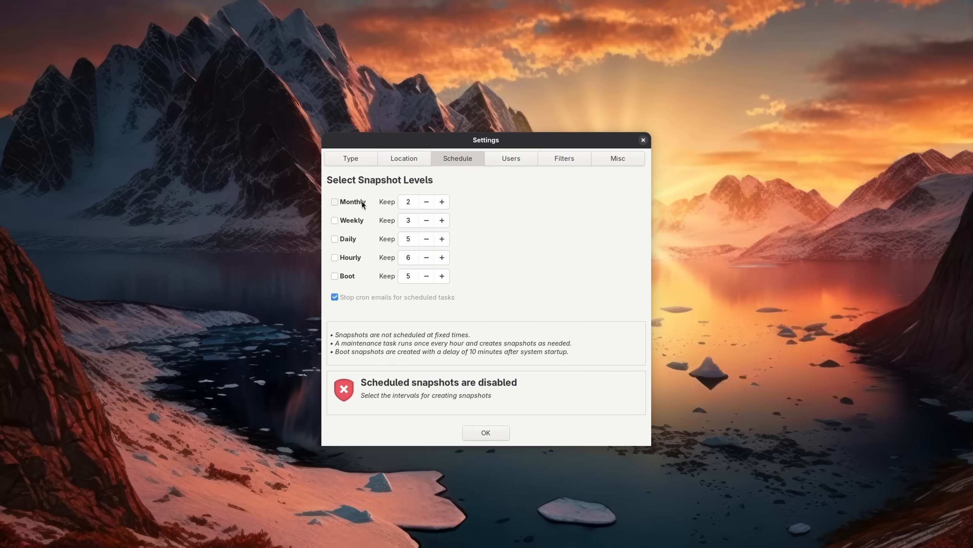
click(334, 201)
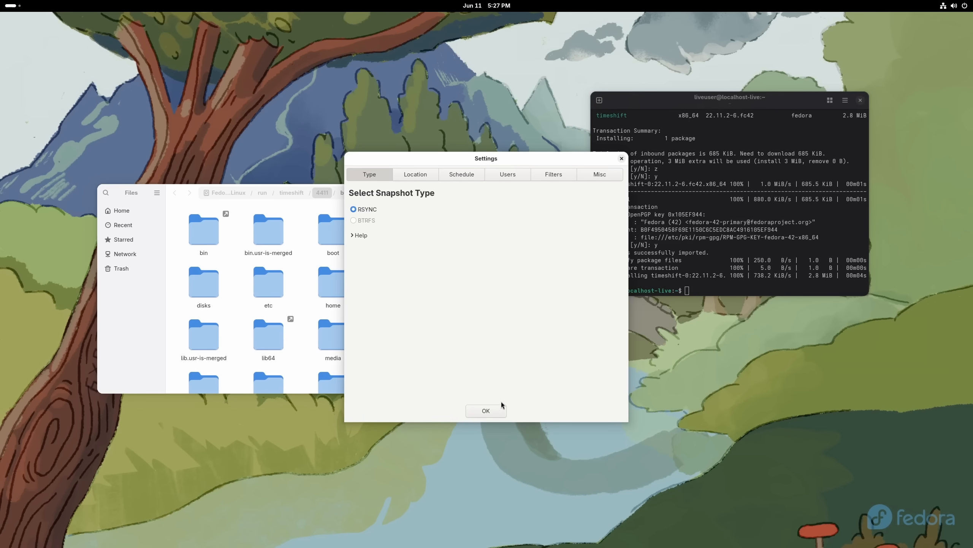
Step: Confirm the Timeshift snapshot type settings with OK
click(486, 410)
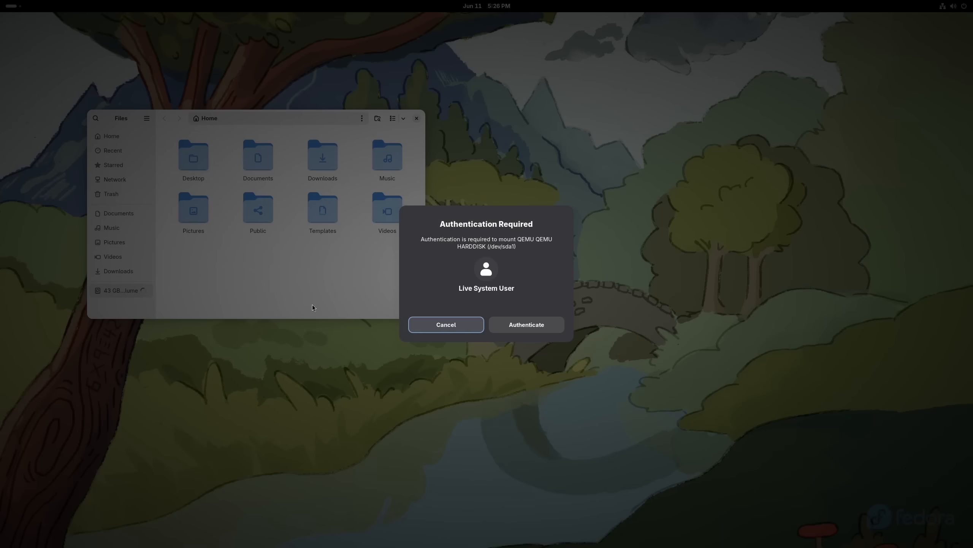
Step: Authenticate in the Authentication Required dialog to mount the hard disk
click(527, 325)
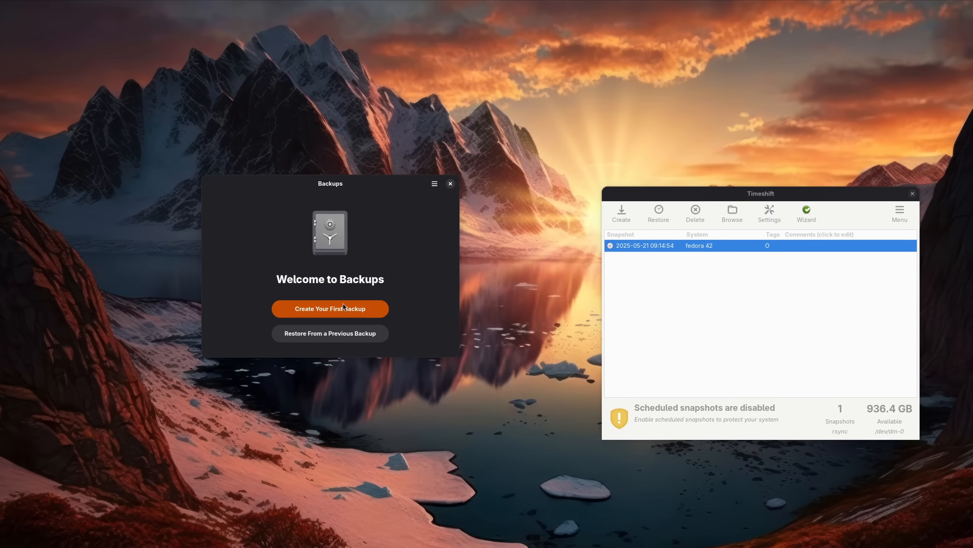
Step: Begin the first Déjà Dup backup and accept Home as the folder to back up
click(330, 309)
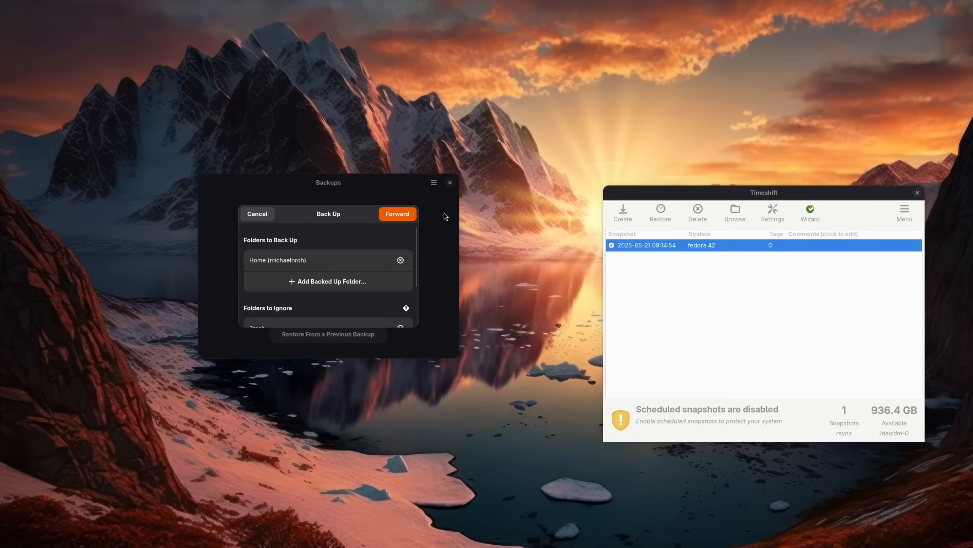
click(257, 214)
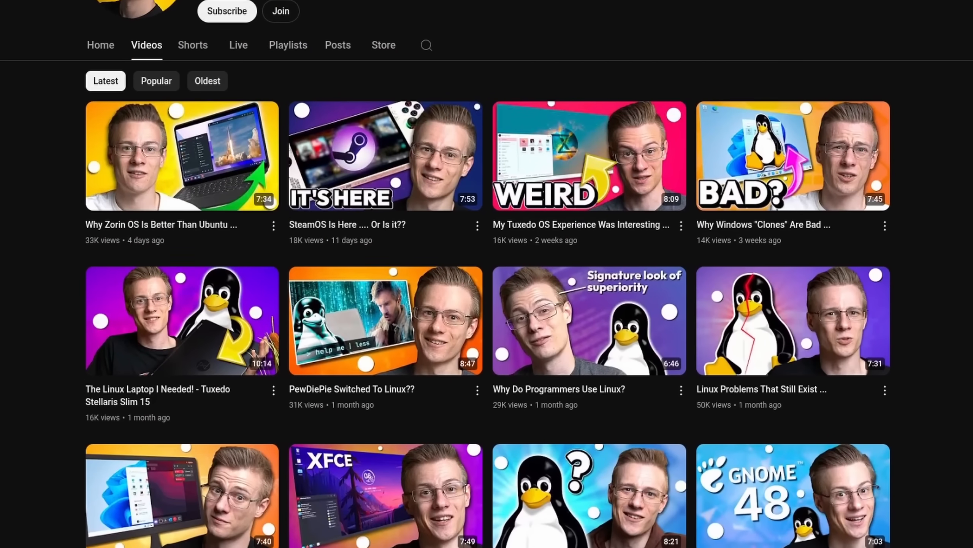
Step: Scroll through the merch store's Linux-themed T-shirts, mugs and hoodie
scroll(down, 3)
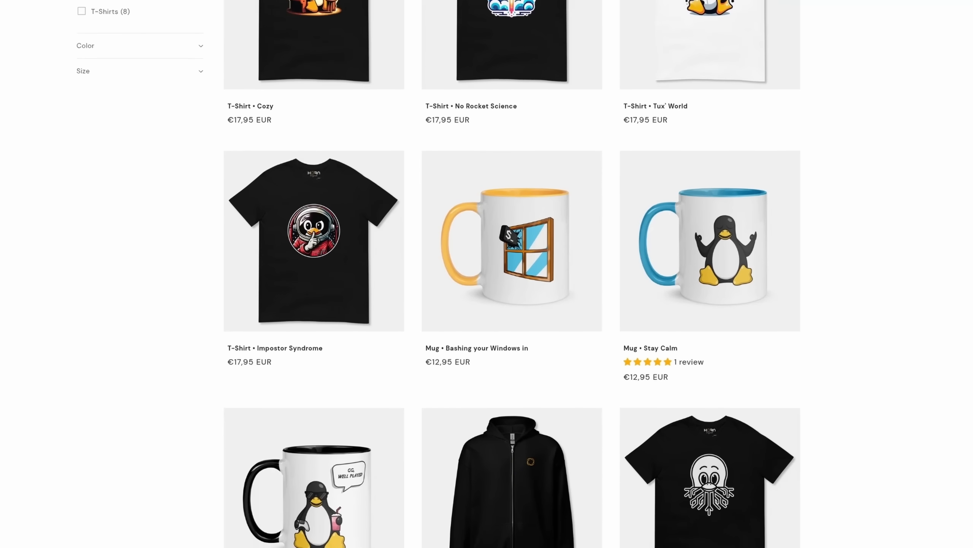
scroll(down, 3)
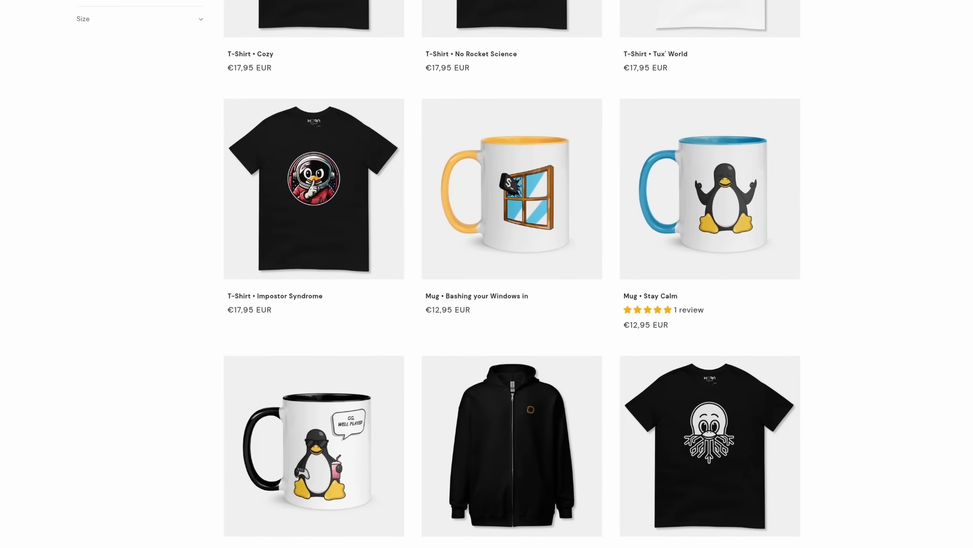